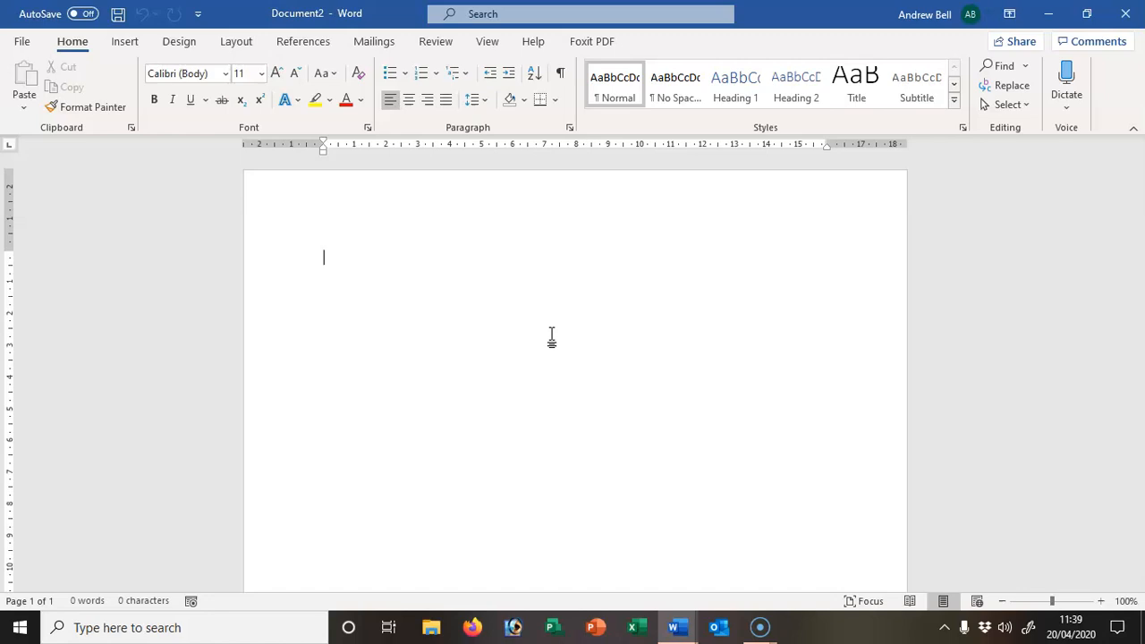
- Enter the heading Title on page one and start a new line below it
{"action": "type", "text": "Titl"}
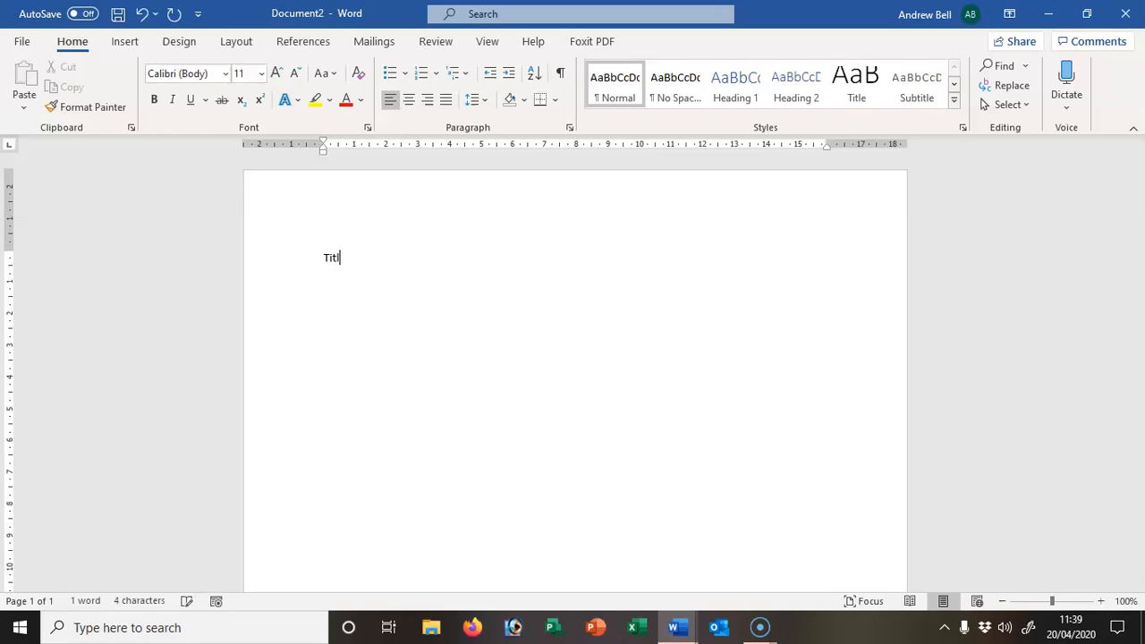
{"action": "key", "text": "enter"}
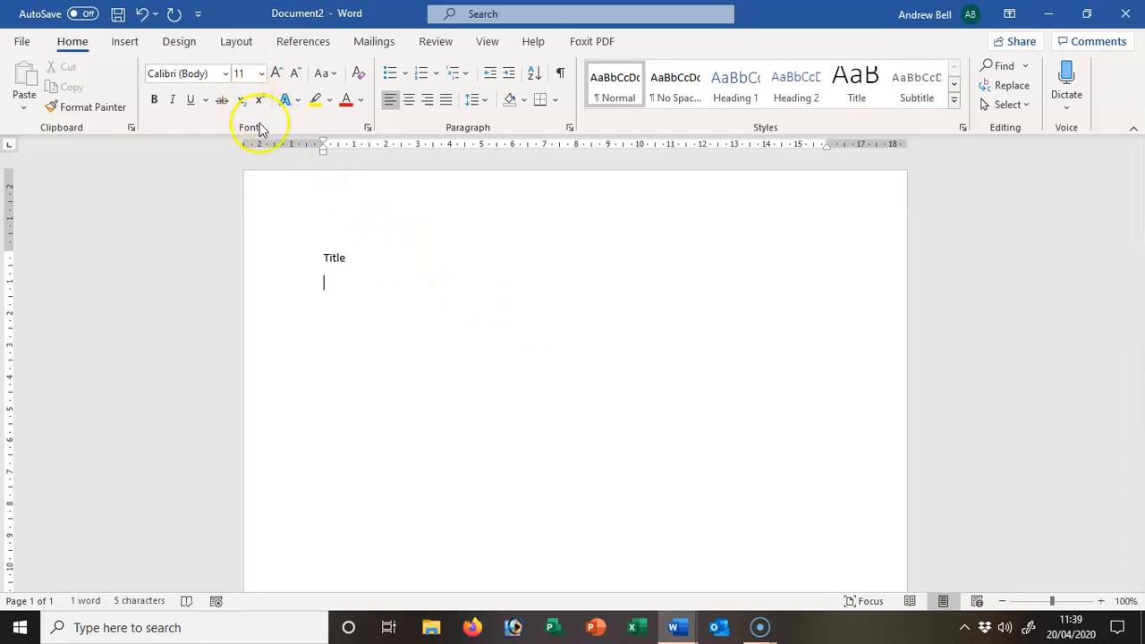
{"action": "mouse_move", "coordinate": [236, 41]}
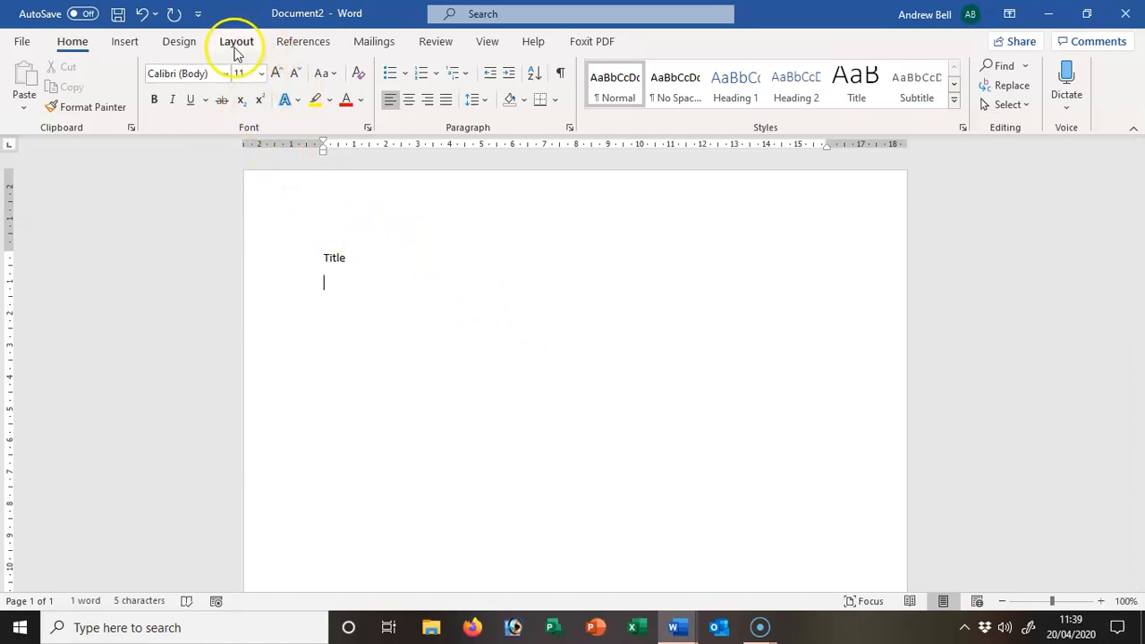
- Insert a Next Page section break after the title via Layout > Breaks
{"action": "left_click", "coordinate": [236, 41]}
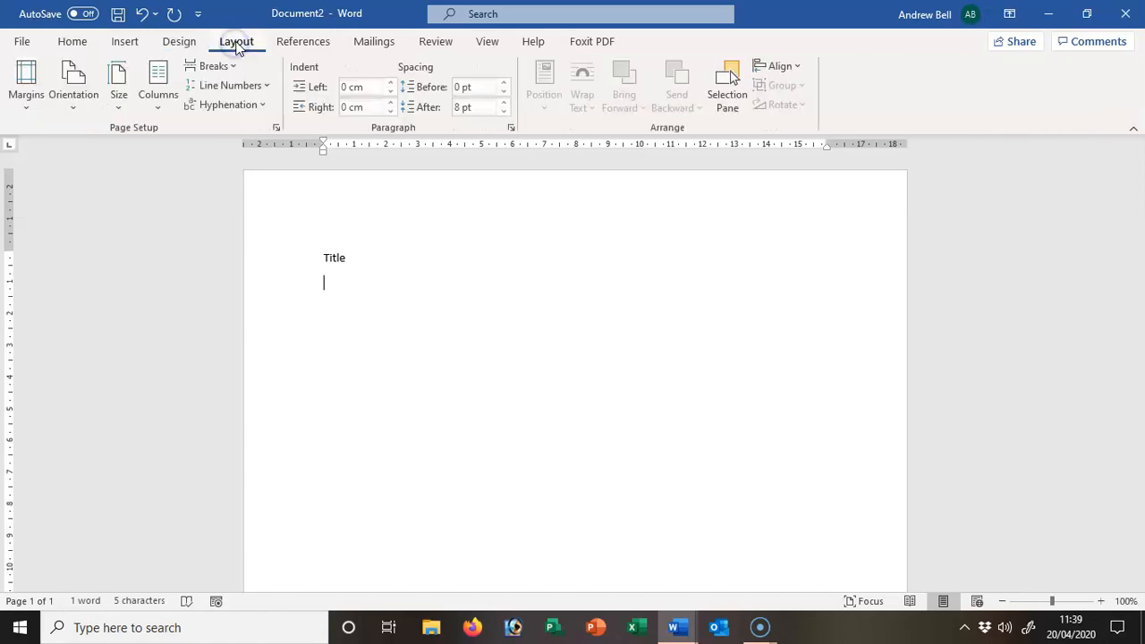
{"action": "left_click", "coordinate": [215, 64]}
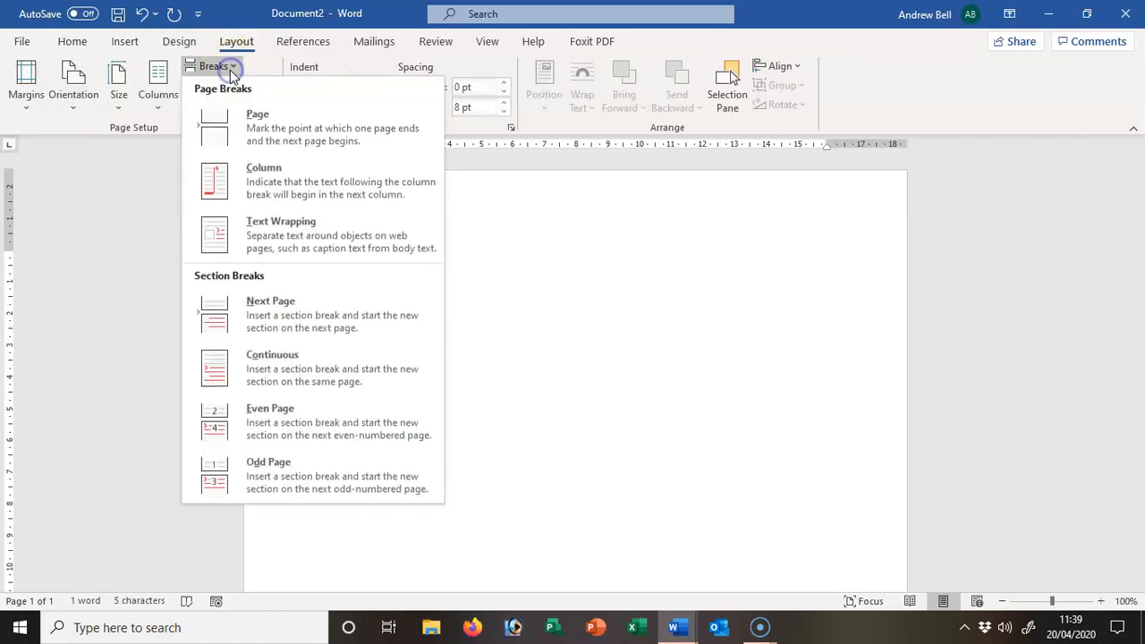
{"action": "mouse_move", "coordinate": [308, 315]}
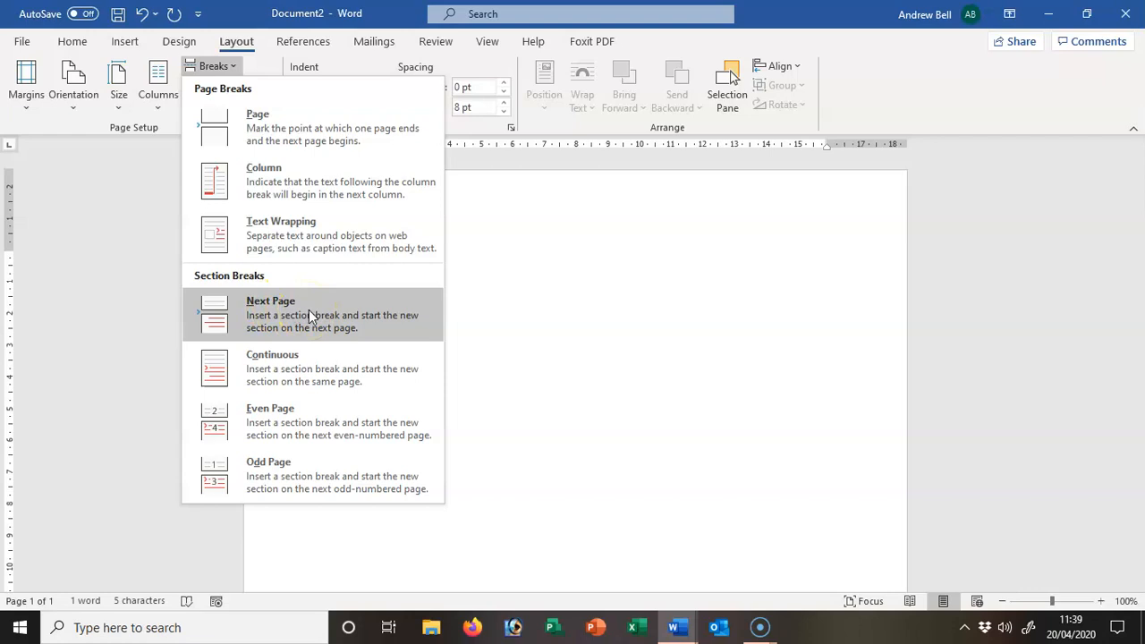
{"action": "left_click", "coordinate": [270, 312]}
{"action": "type", "text": "Abstrac"}
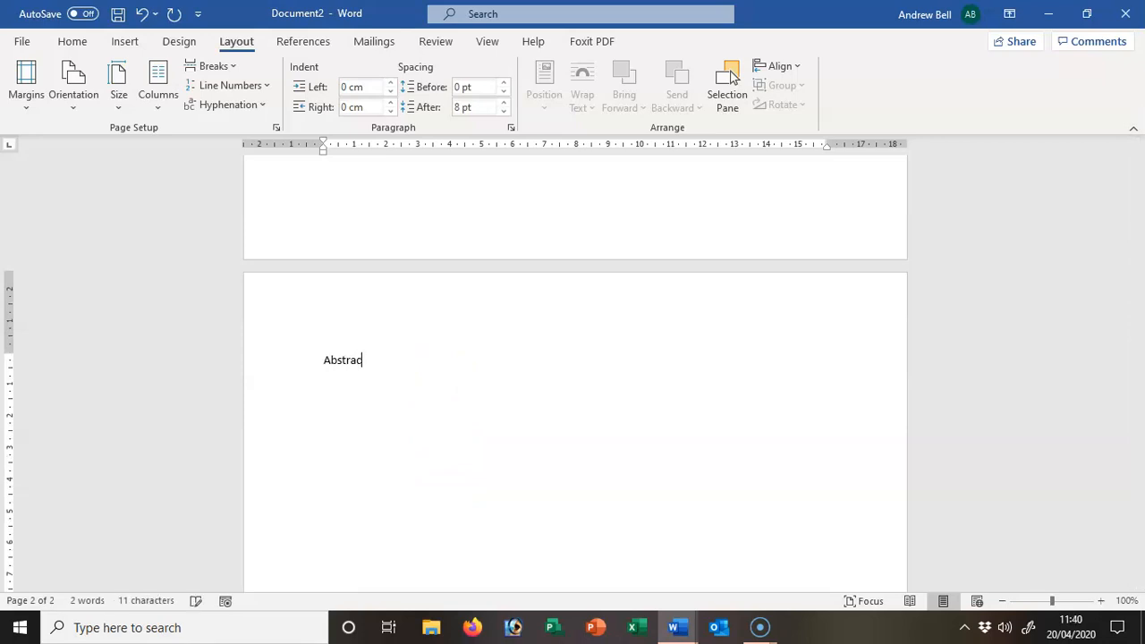
- Add Declaration of Originality and Acknowledgements on separate lines below Abstract
{"action": "key", "text": "enter"}
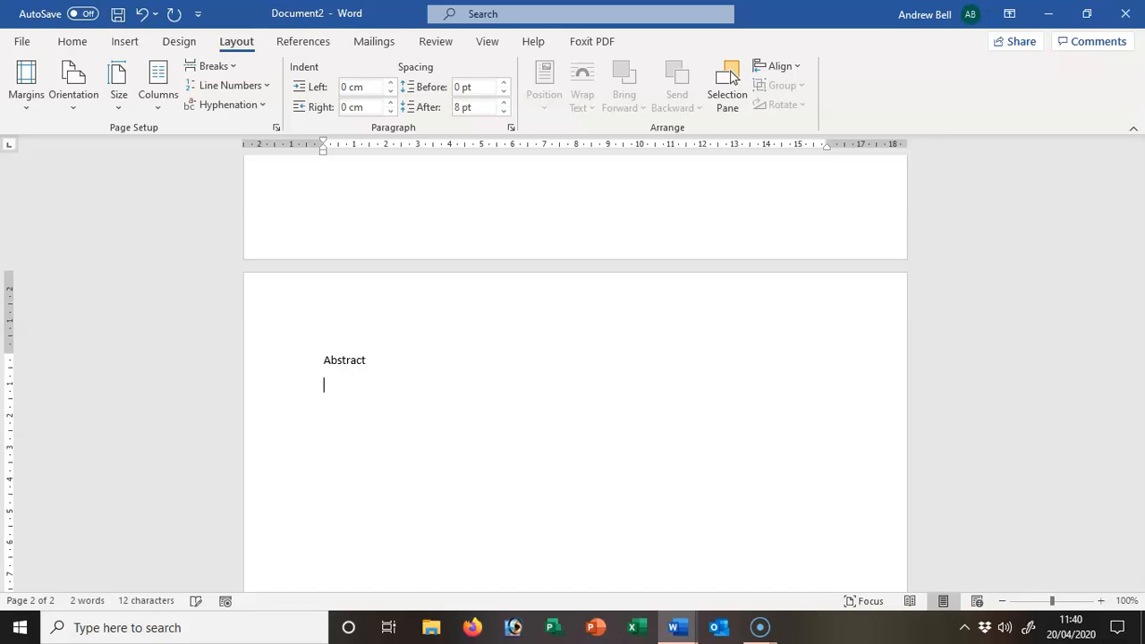
{"action": "type", "text": "Dec"}
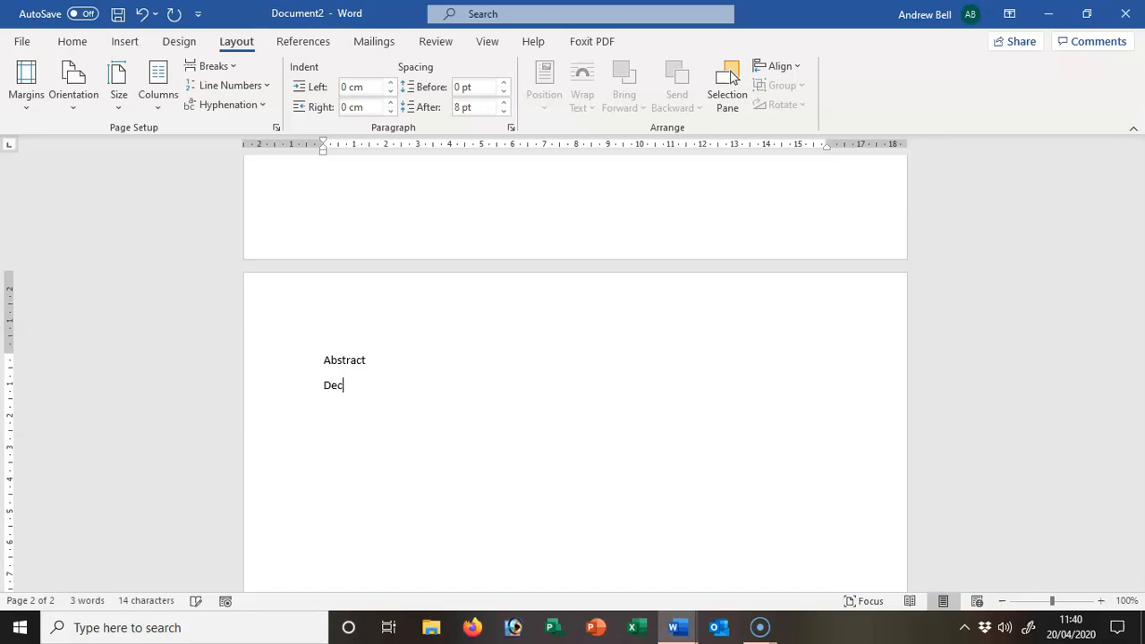
{"action": "type", "text": "laration of"}
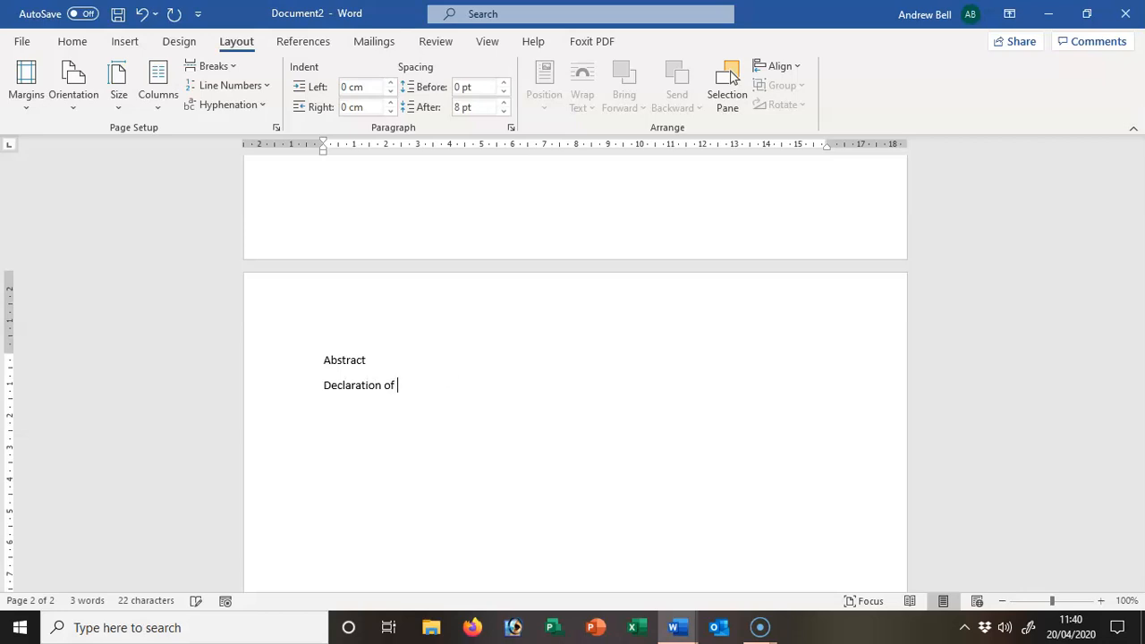
{"action": "type", "text": "Originality"}
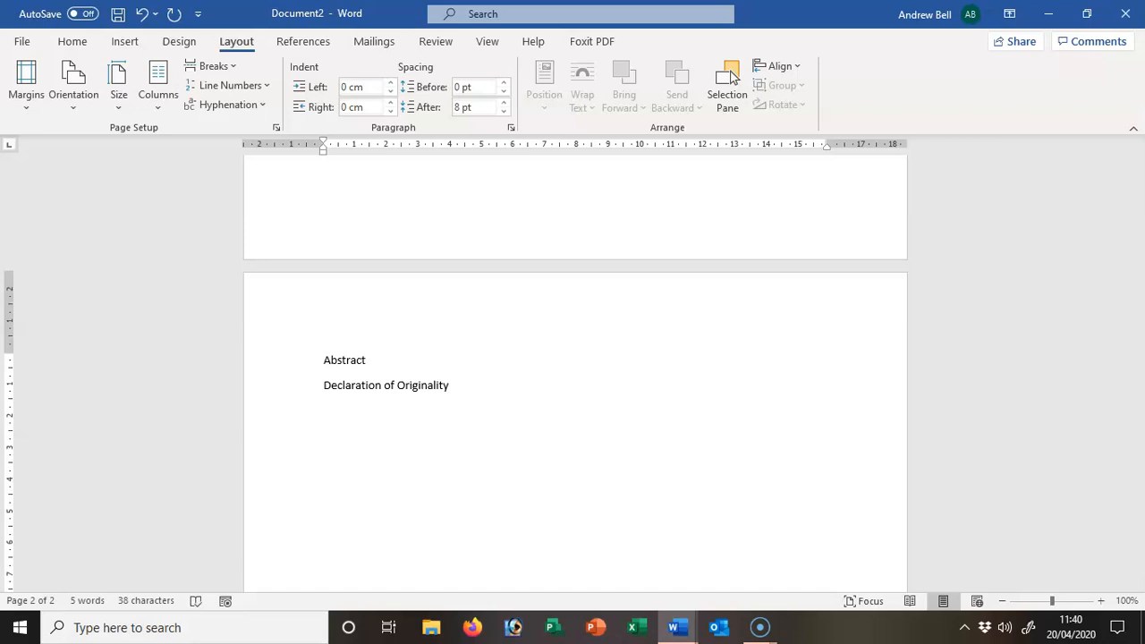
{"action": "type", "text": "Acknowl"}
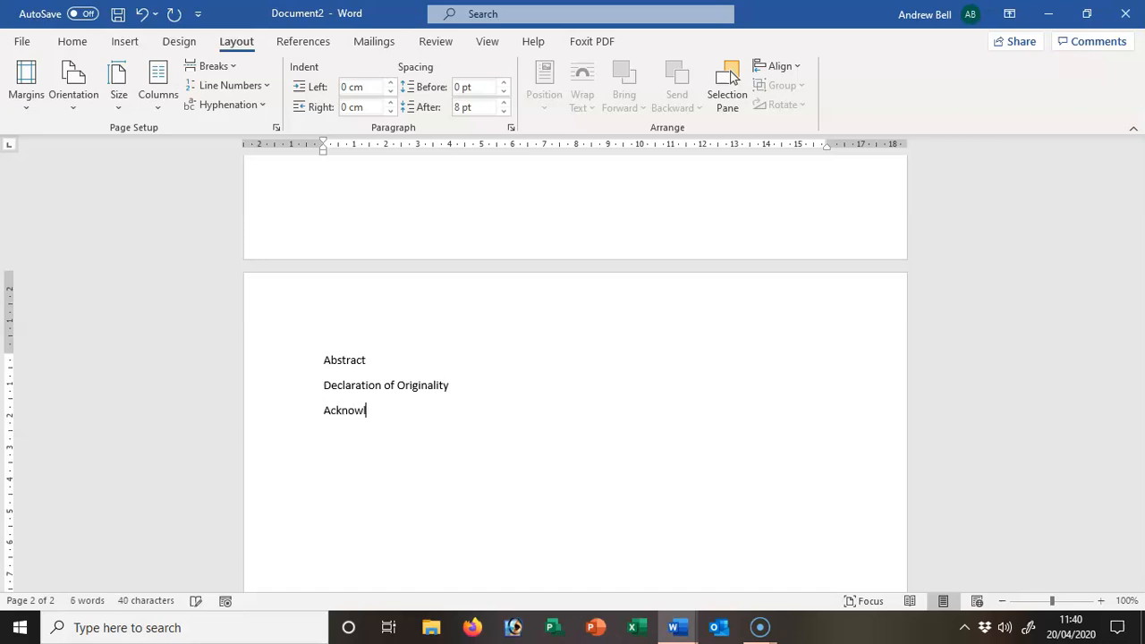
{"action": "type", "text": "edgements"}
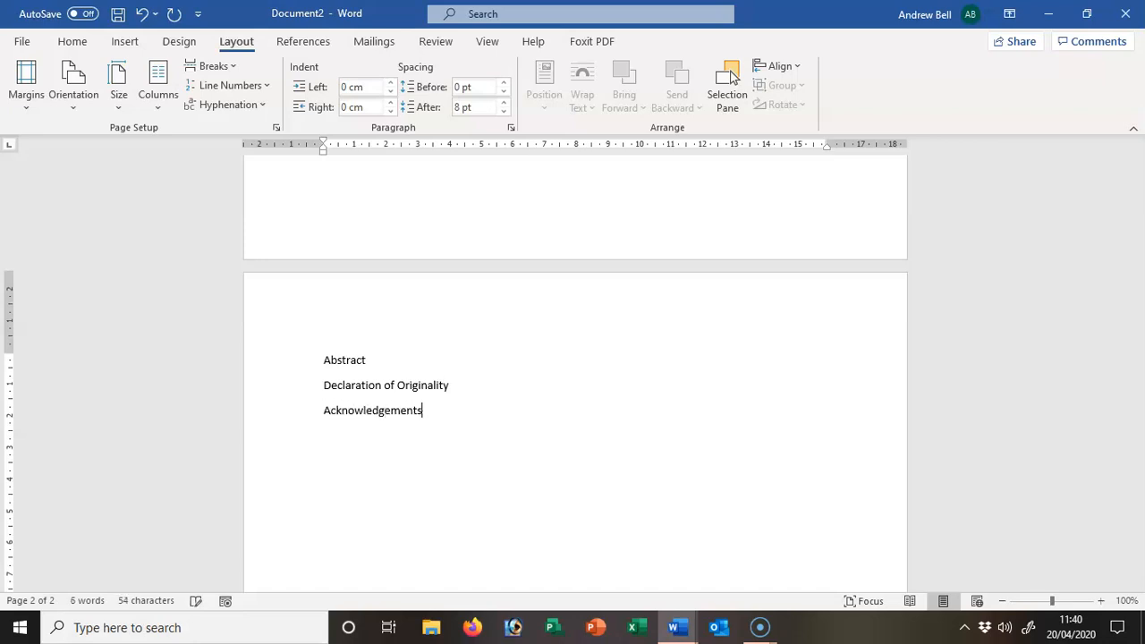
{"action": "key", "text": "enter"}
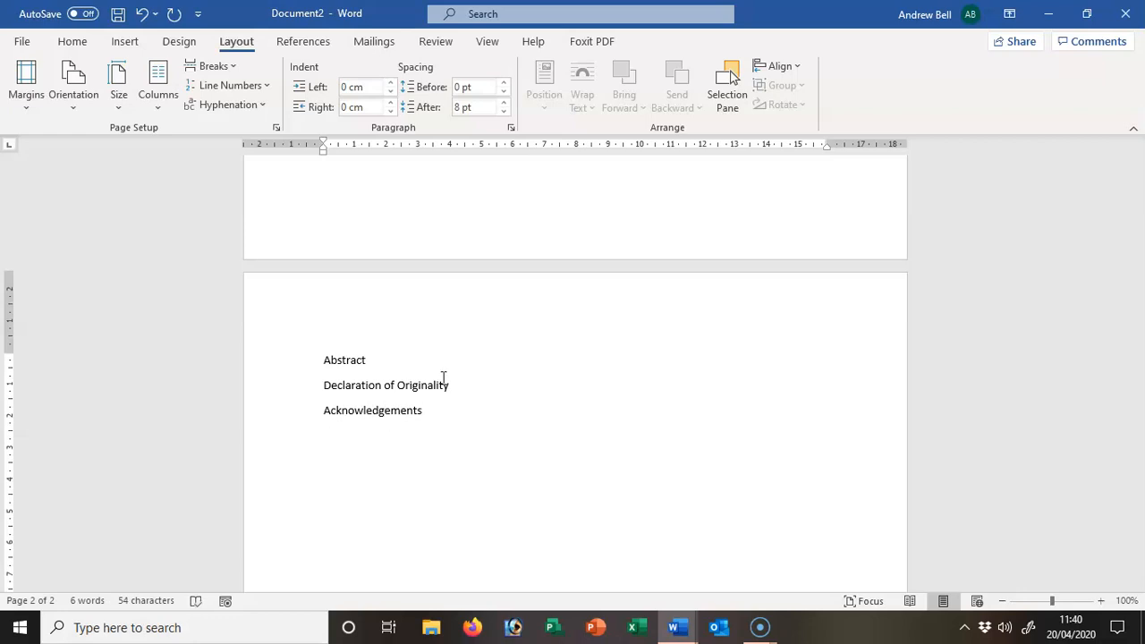
- Add Table of Contents, Table of Figures and Glossary on the following lines
{"action": "type", "text": "Table"}
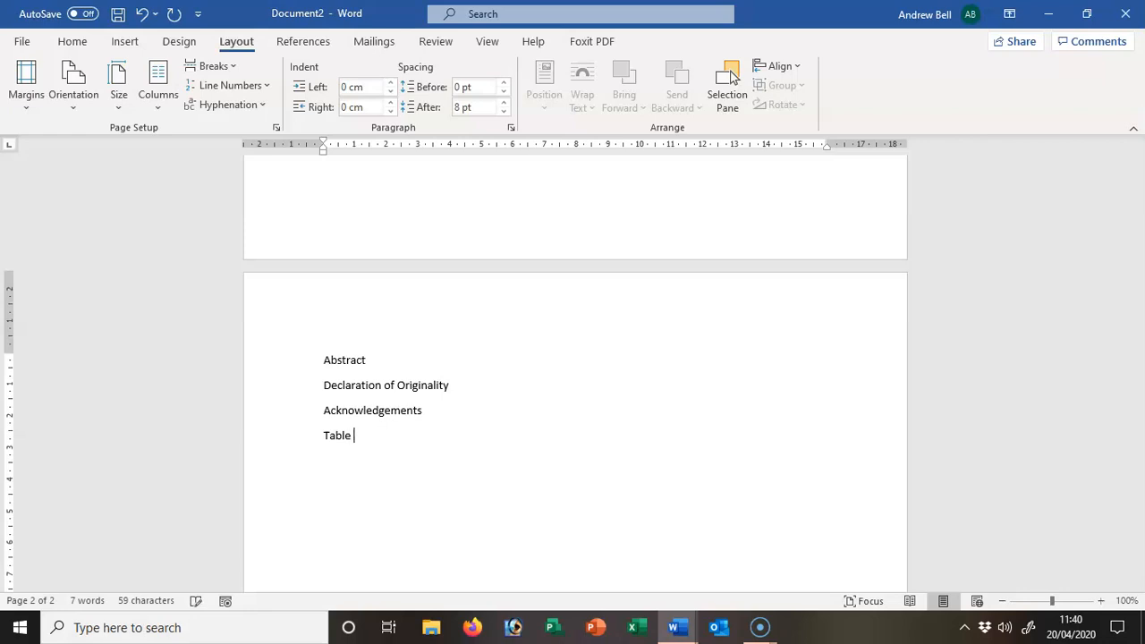
{"action": "type", "text": "of Contn"}
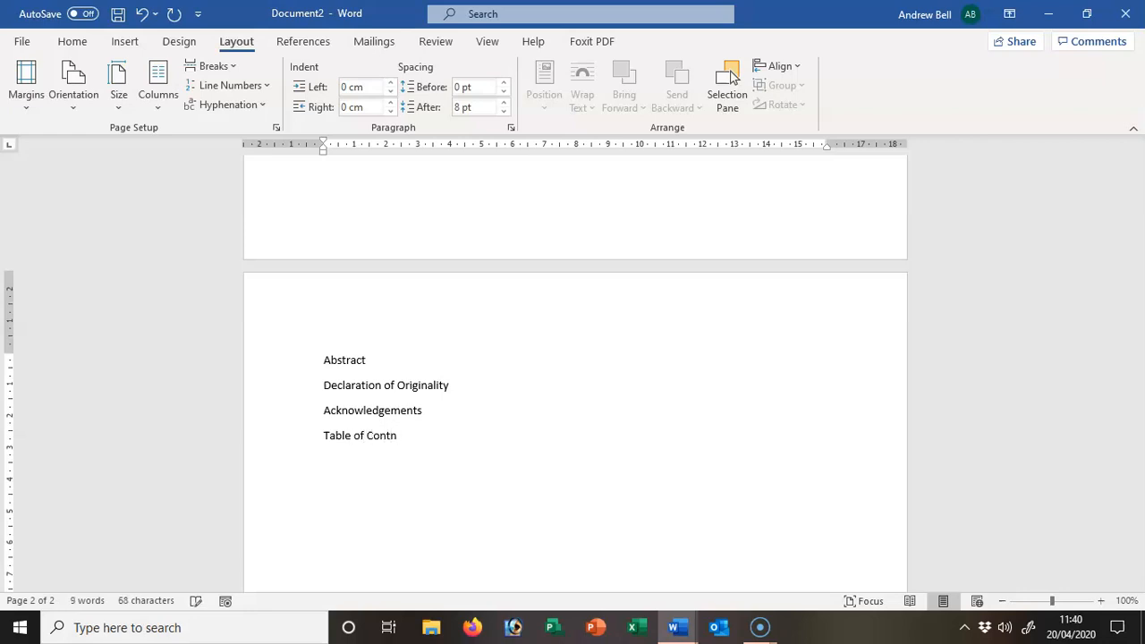
{"action": "type", "text": "ents"}
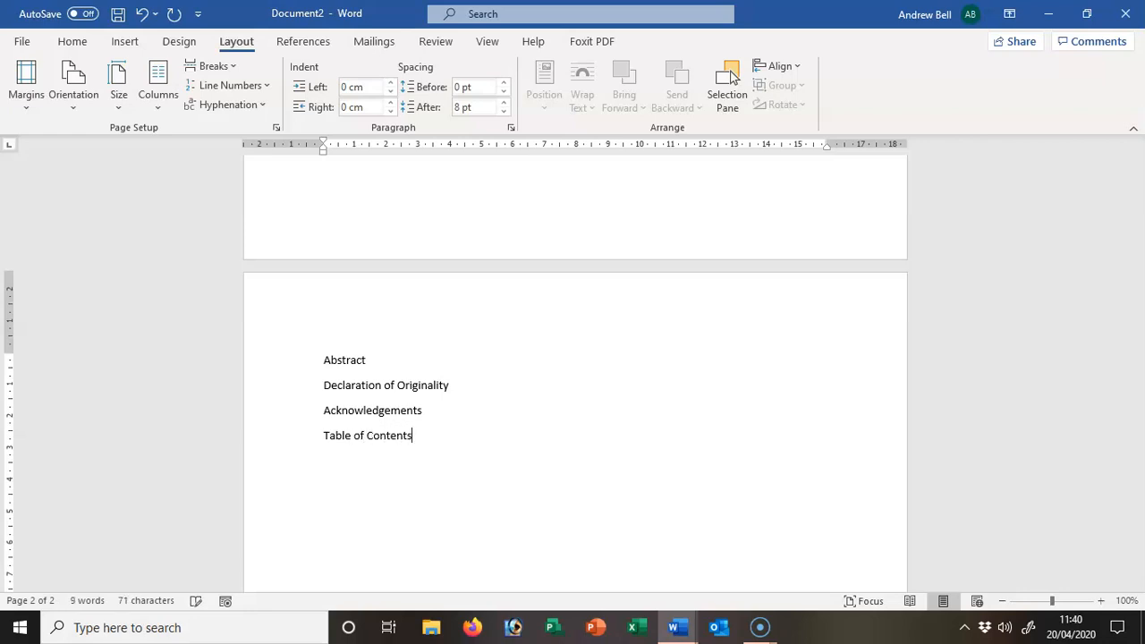
{"action": "type", "text": "Tab"}
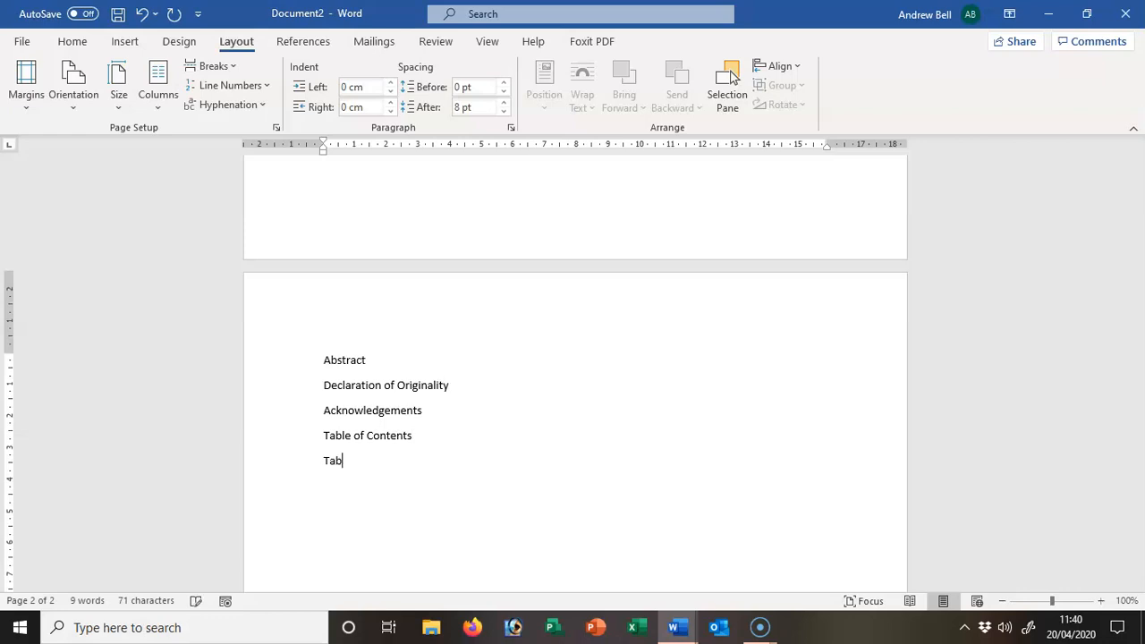
{"action": "type", "text": "le of Figure"}
{"action": "type", "text": "Glo"}
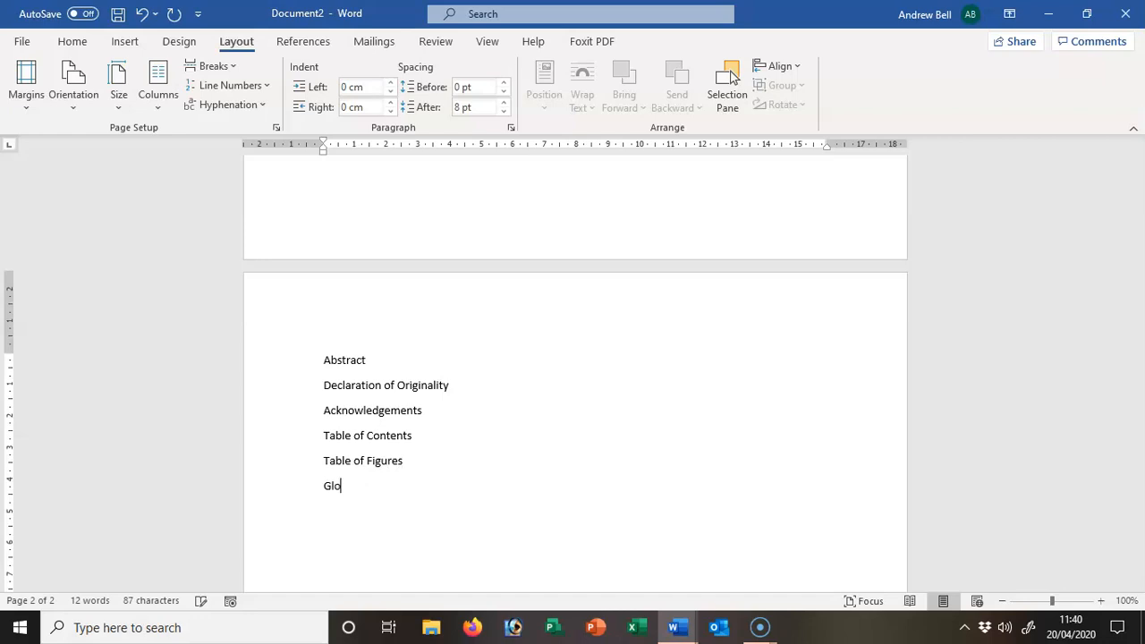
{"action": "type", "text": "ssary"}
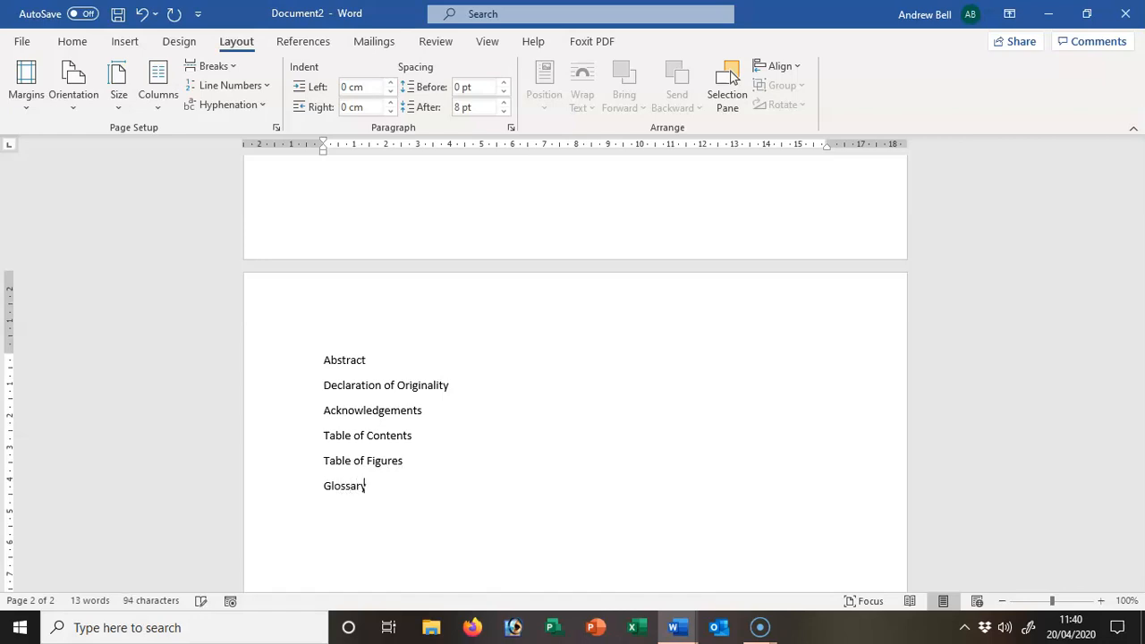
{"action": "key", "text": "enter"}
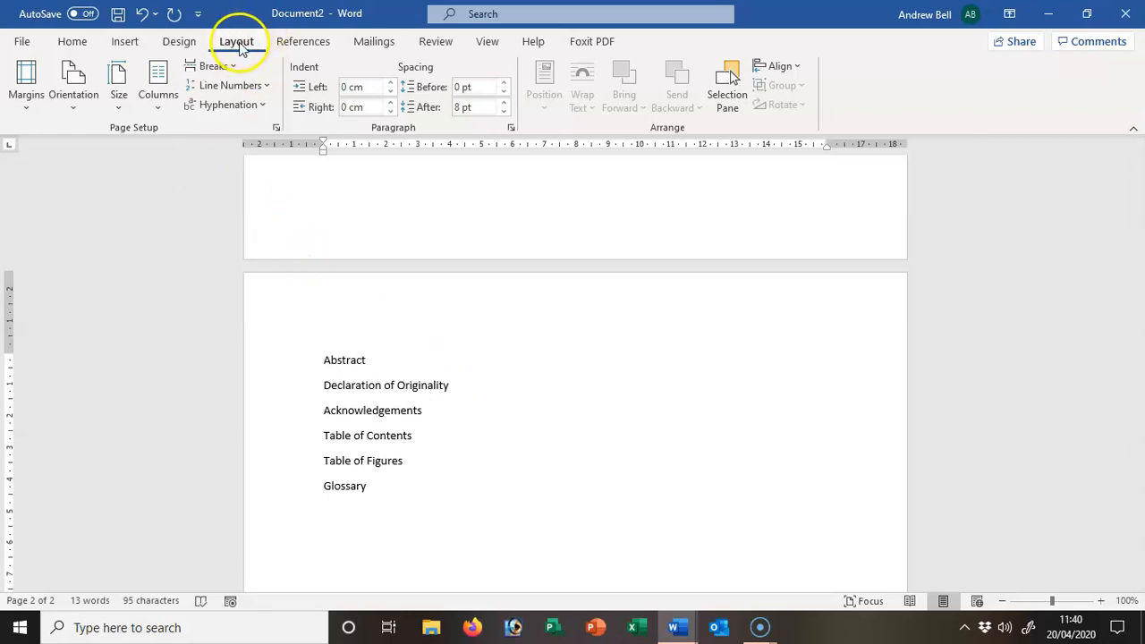
- Insert a Next Page section break to begin the third page for the main chapters
{"action": "left_click", "coordinate": [213, 64]}
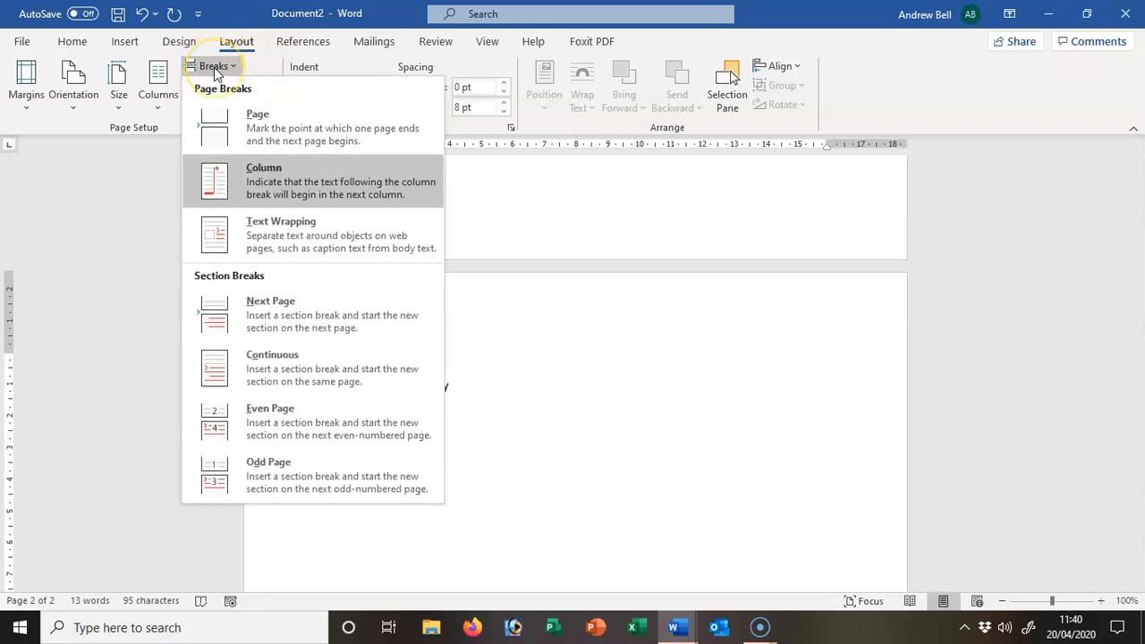
{"action": "mouse_move", "coordinate": [270, 314]}
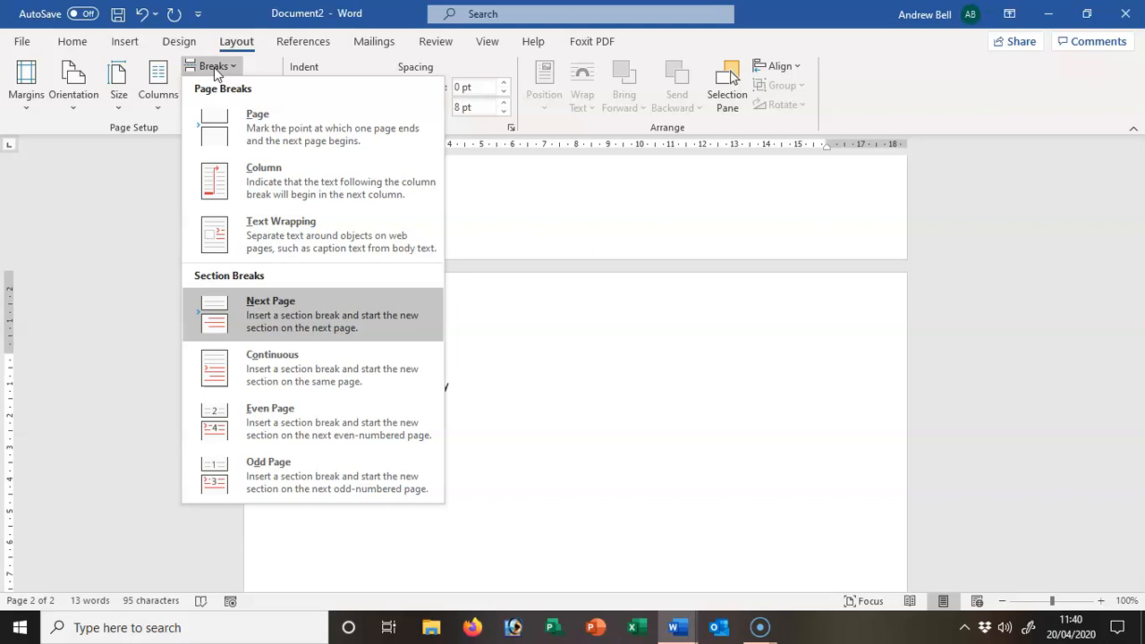
{"action": "left_click", "coordinate": [270, 315]}
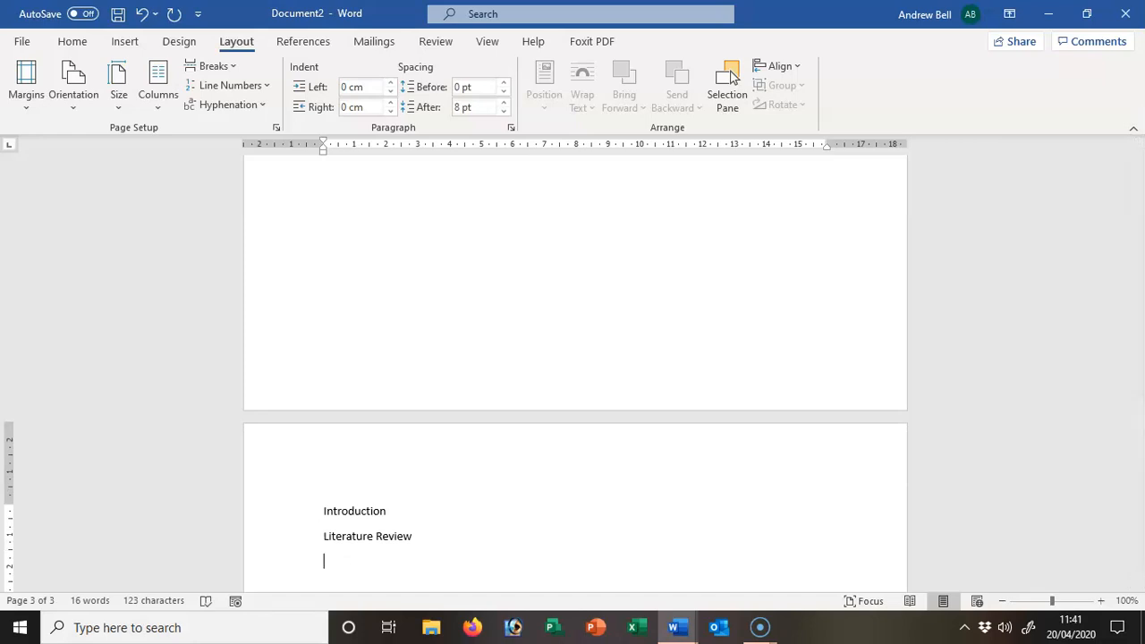
- Add Conclusion on its own line below Literature Review
{"action": "type", "text": "Conclusion"}
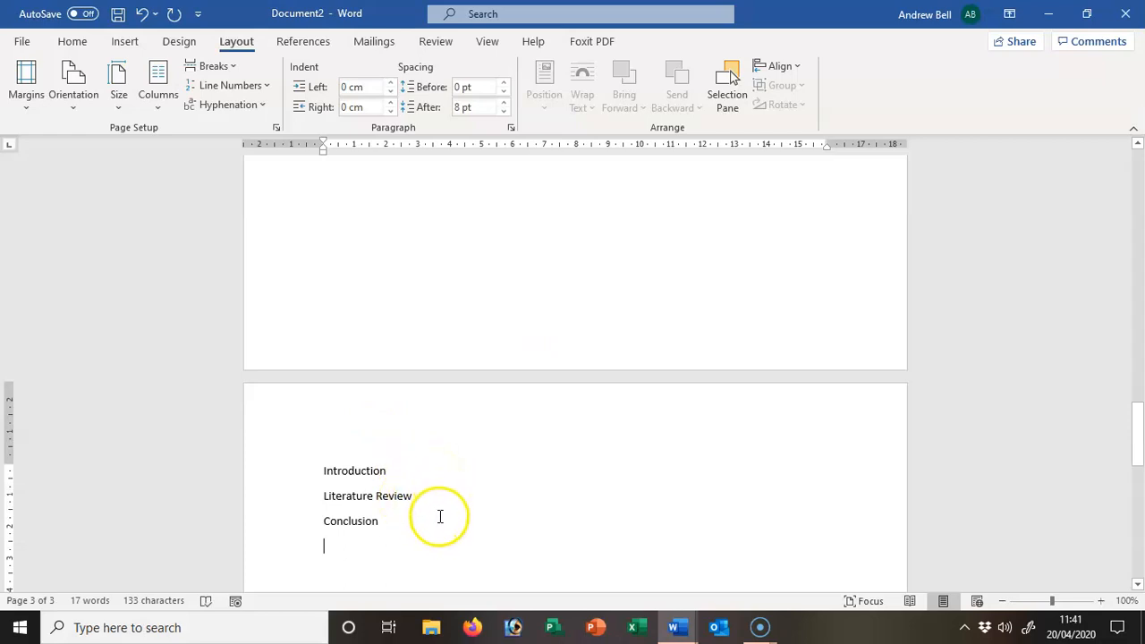
{"action": "mouse_move", "coordinate": [472, 486]}
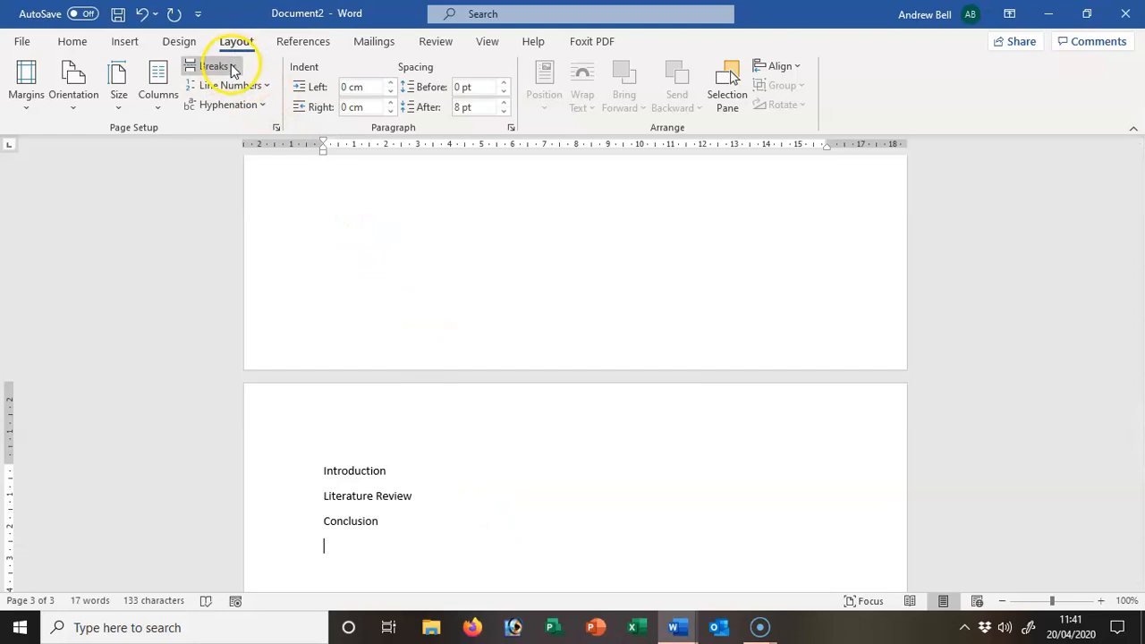
- Insert a Next Page break and list References, Bibliography and Appendices on page four
{"action": "left_click", "coordinate": [213, 64]}
{"action": "type", "text": "Bib"}
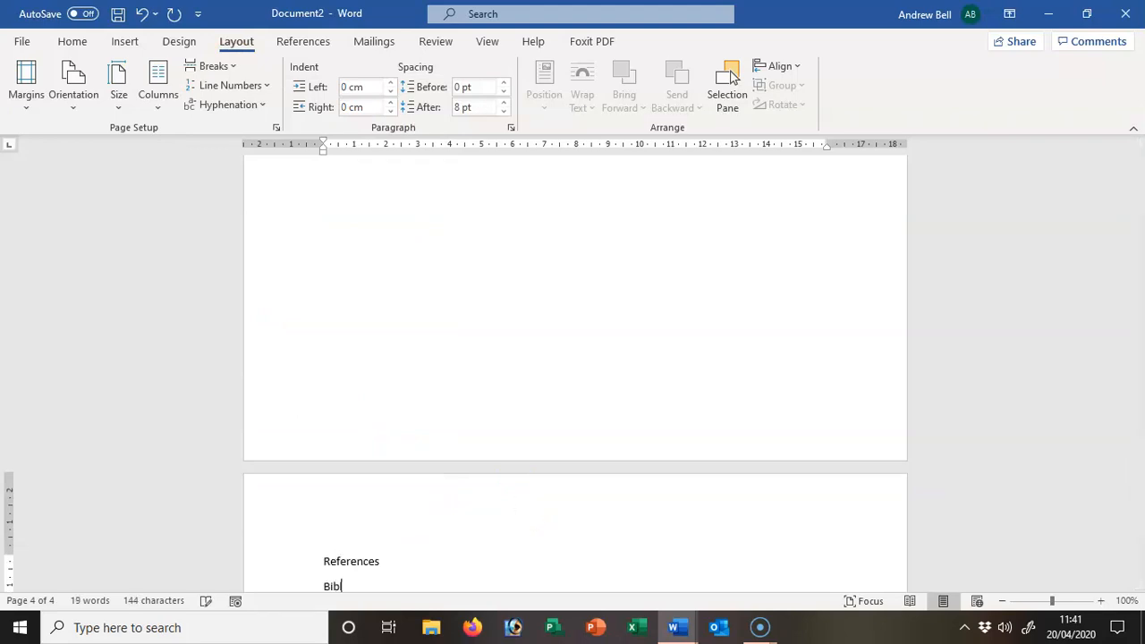
{"action": "type", "text": "iography"}
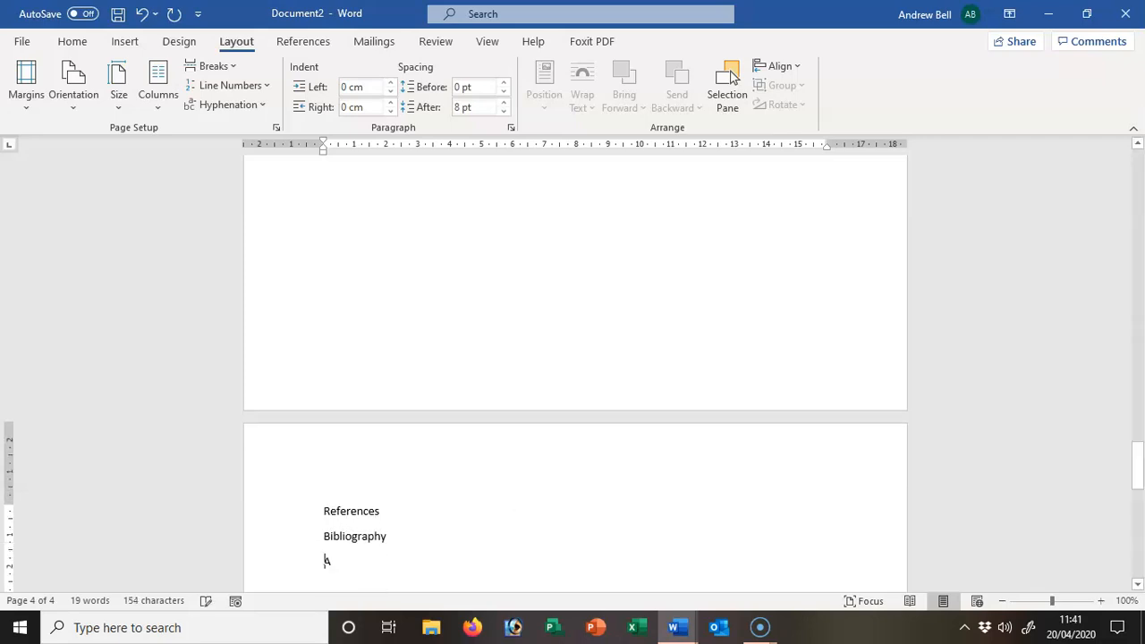
{"action": "type", "text": "Appendice"}
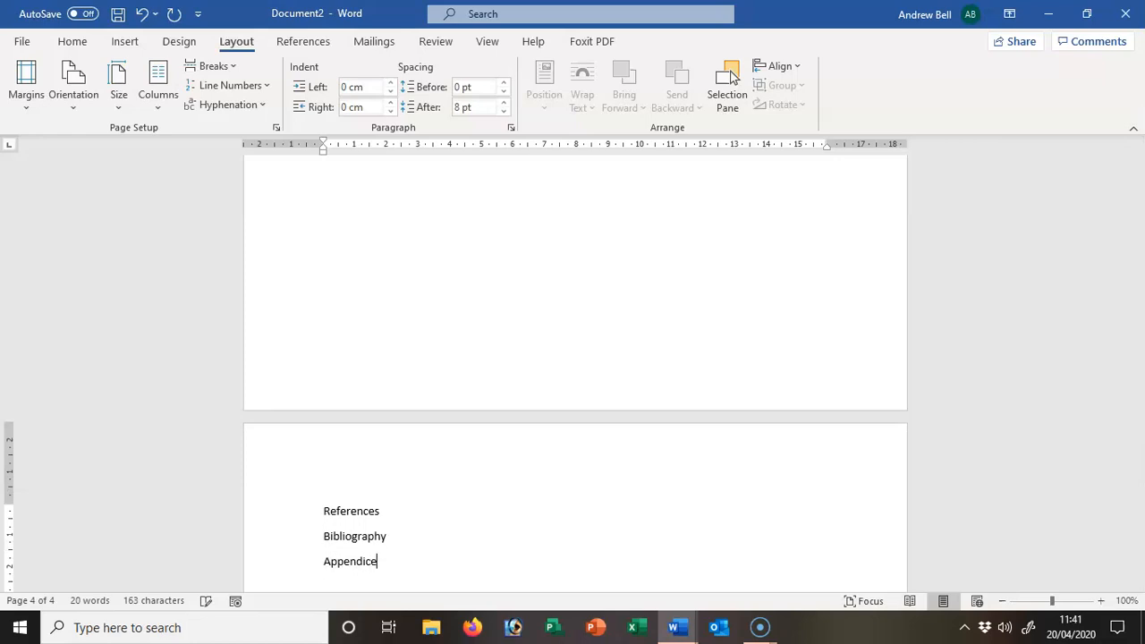
{"action": "type", "text": "s"}
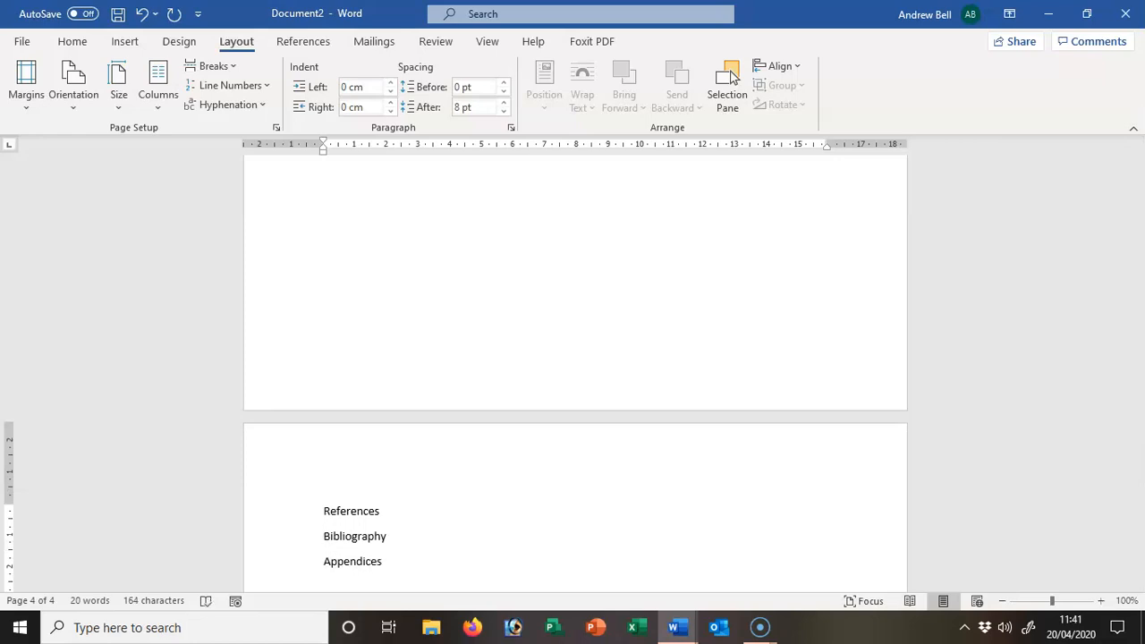
{"action": "mouse_move", "coordinate": [439, 478]}
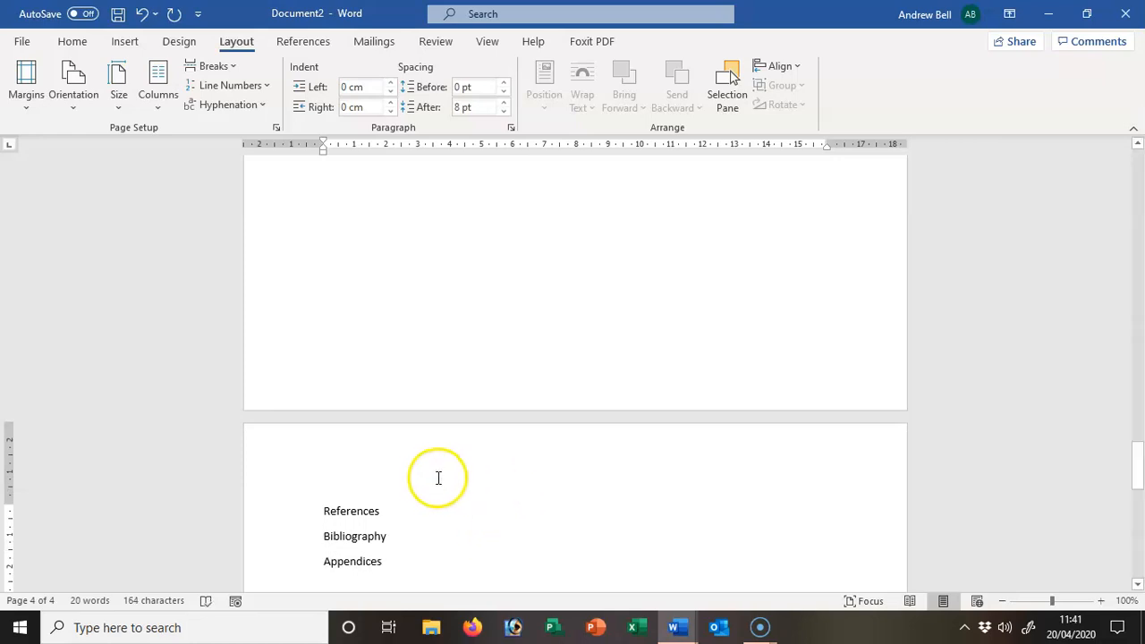
{"action": "scroll", "scroll_direction": "down", "scroll_amount": 3}
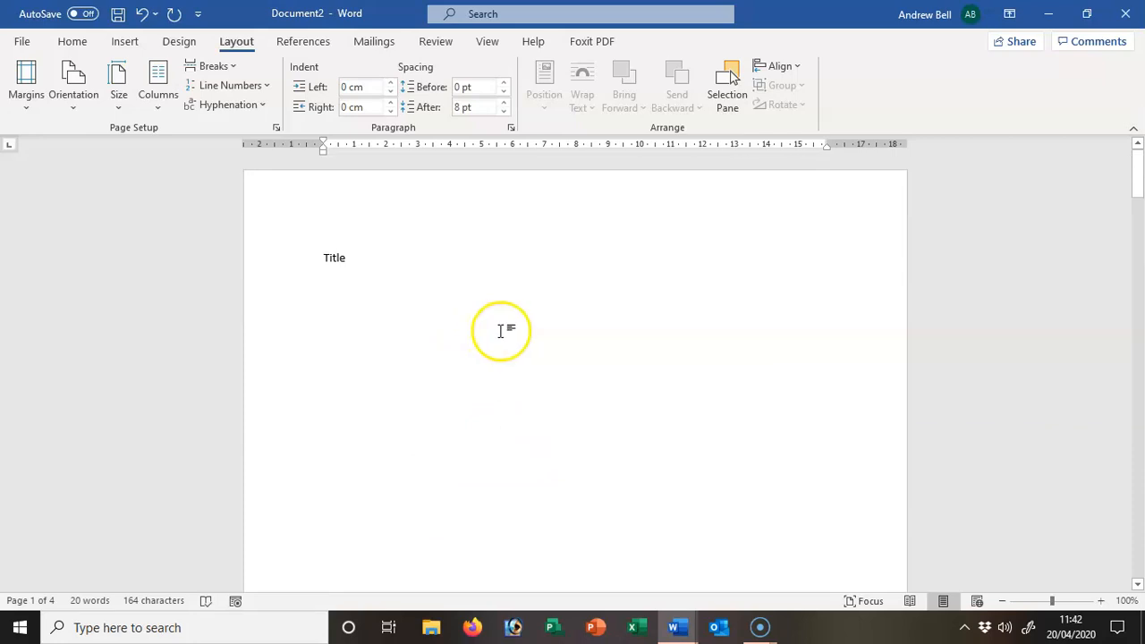
{"action": "mouse_move", "coordinate": [486, 332]}
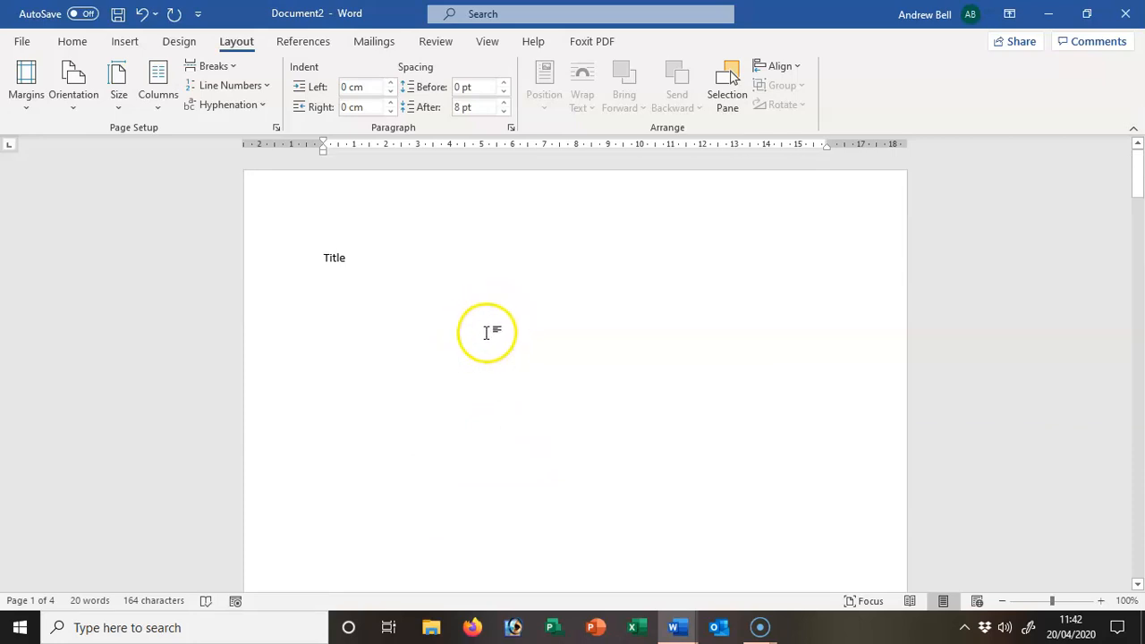